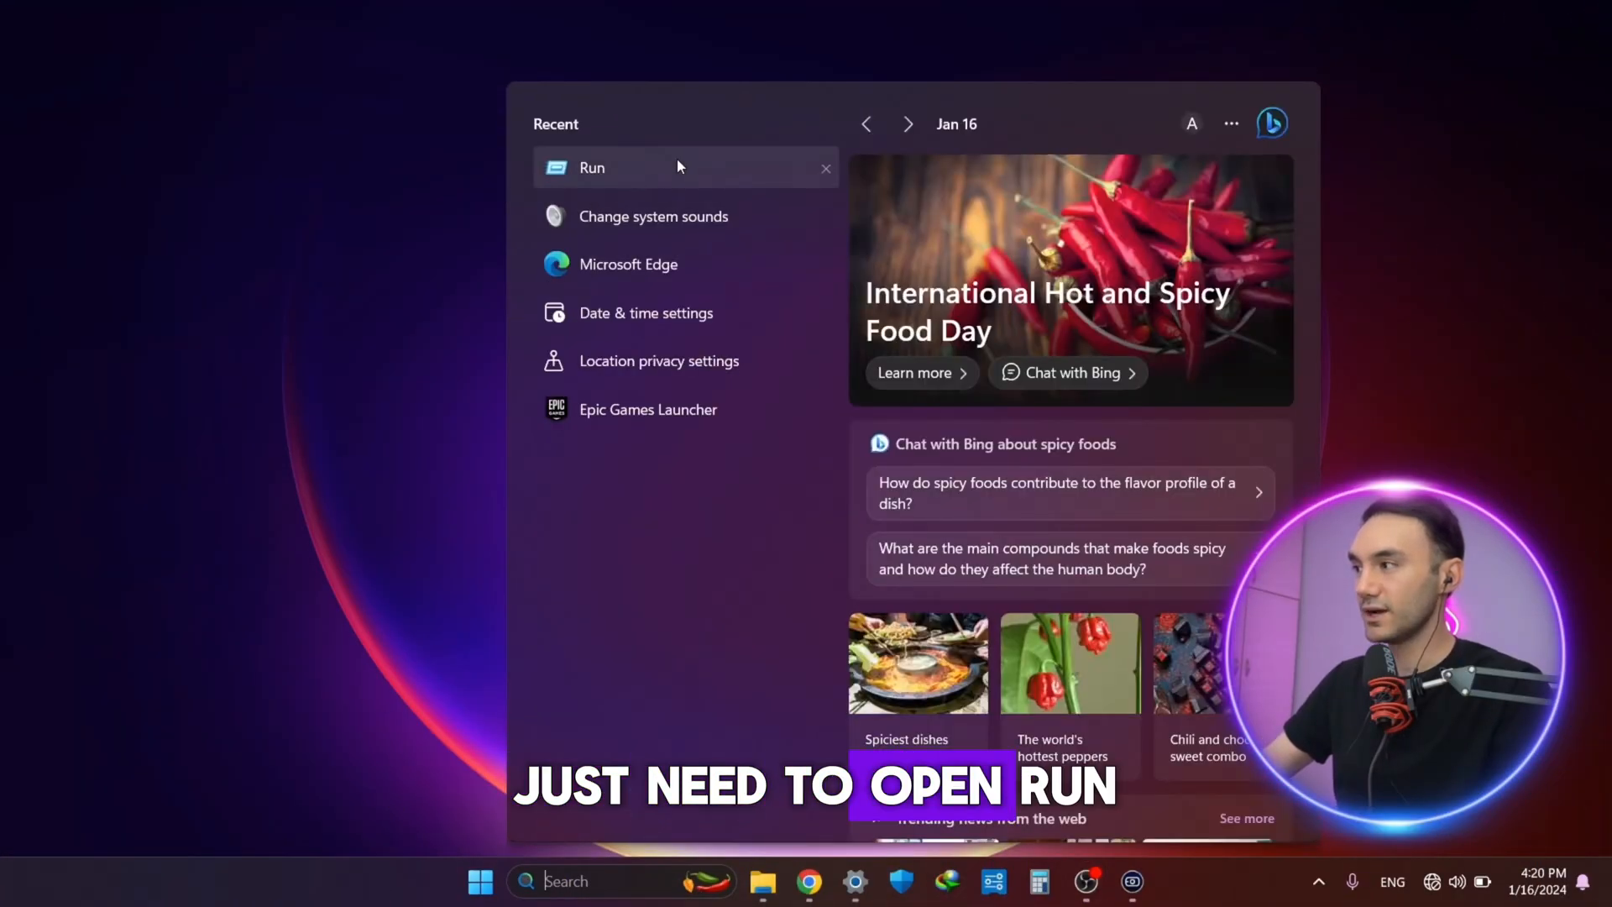
Step: Start the Run box and begin the command shutdown -s -t with no timer yet
{"action": "left_click", "coordinate": [591, 168]}
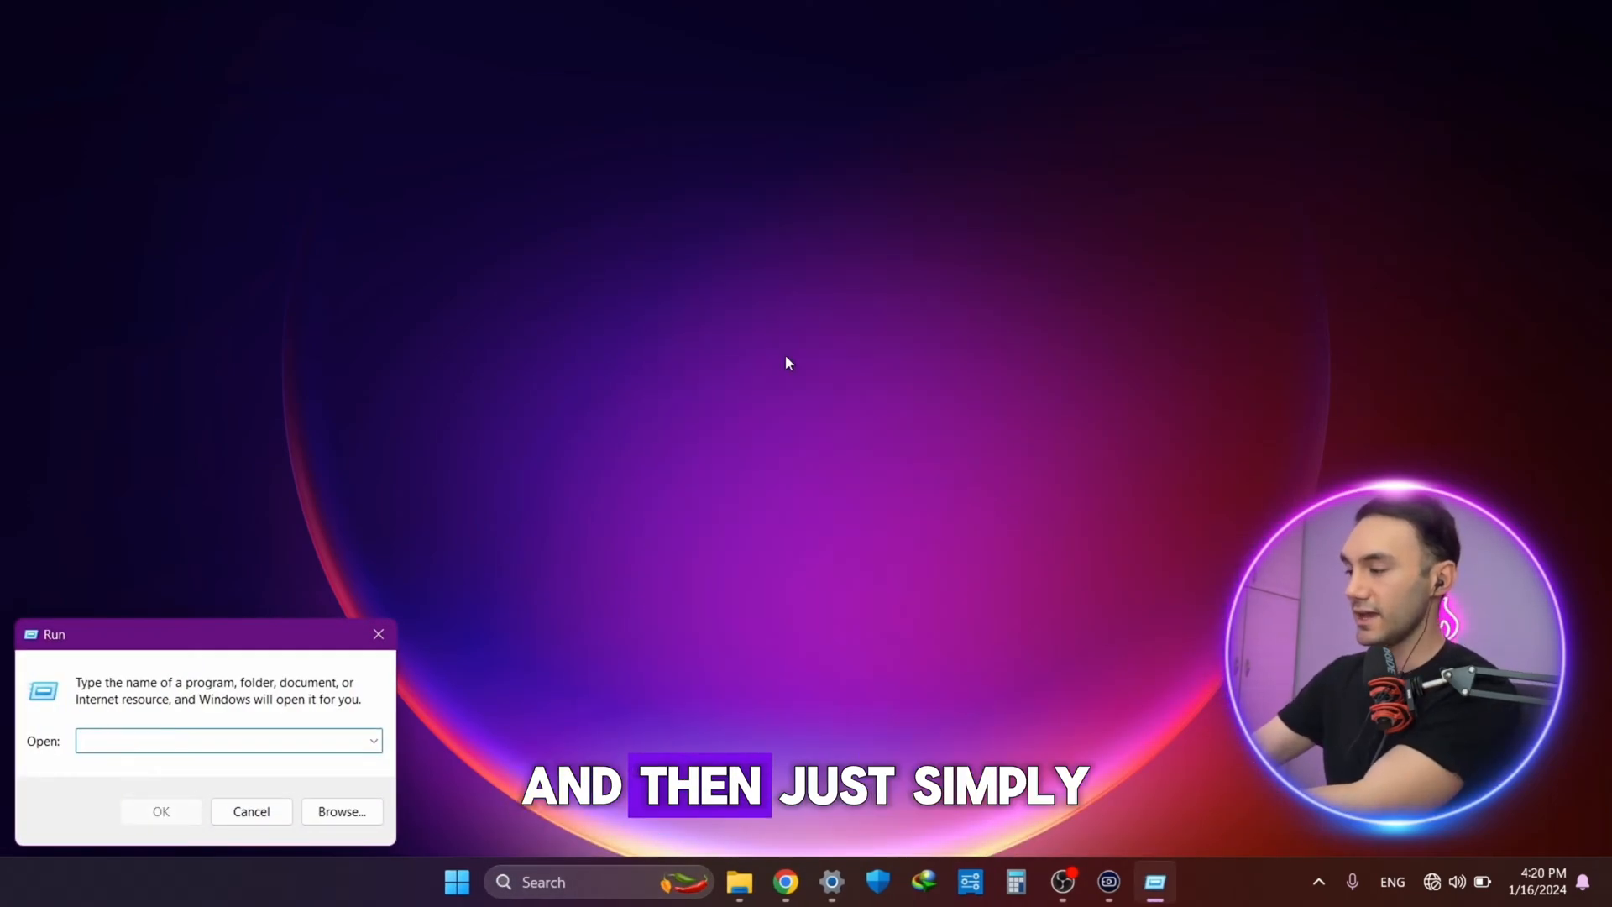
{"action": "type", "text": "shut"}
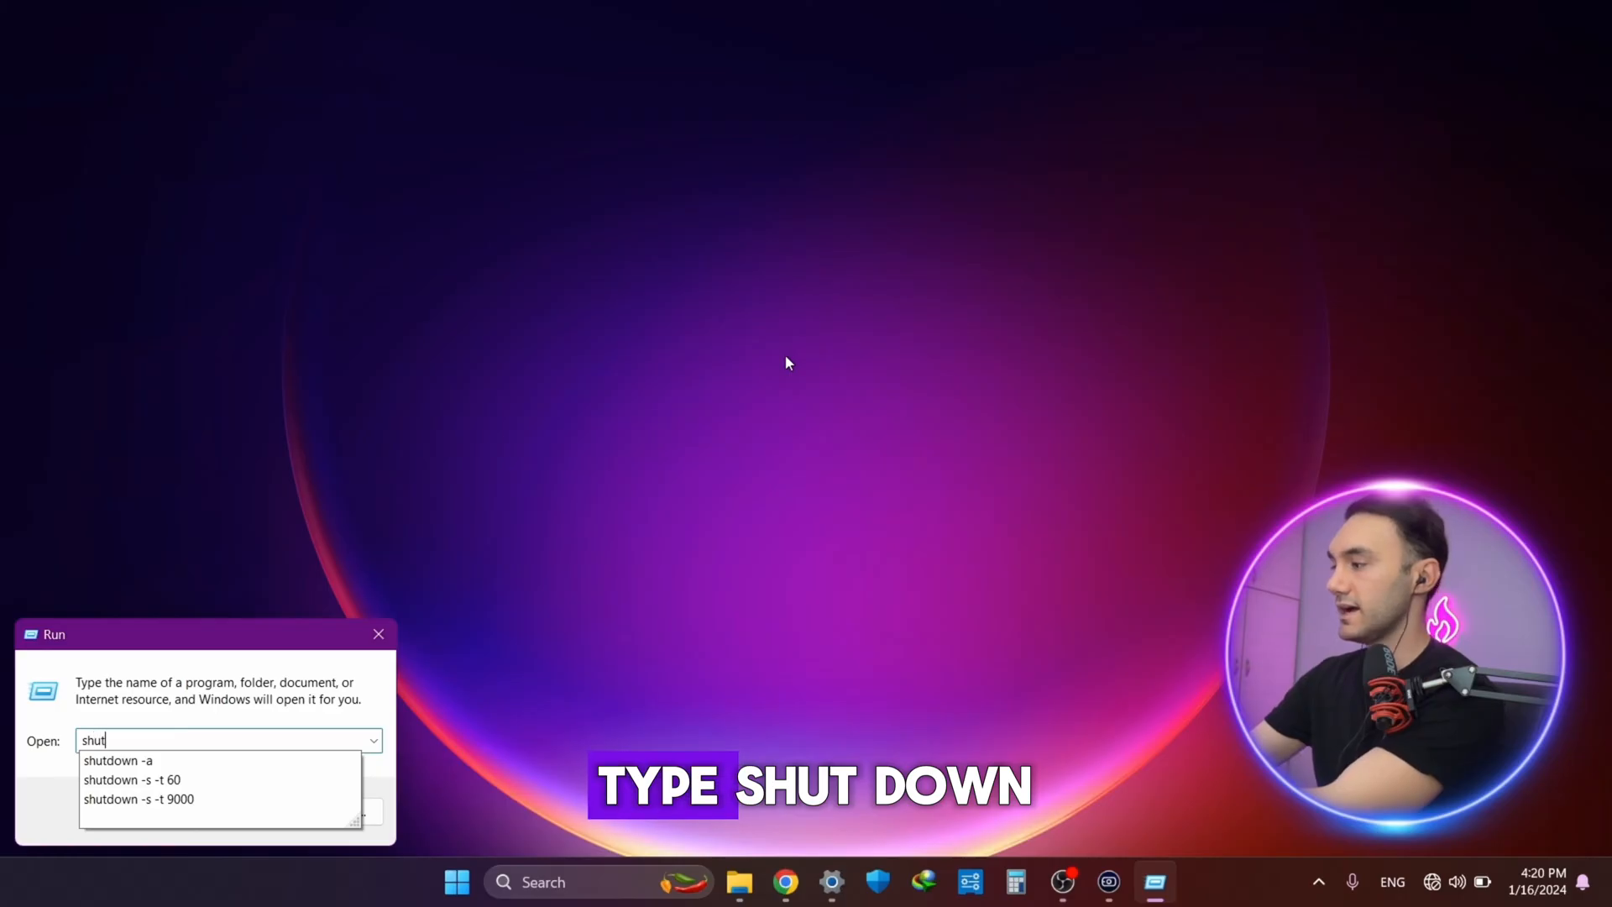
{"action": "type", "text": "down -s -t"}
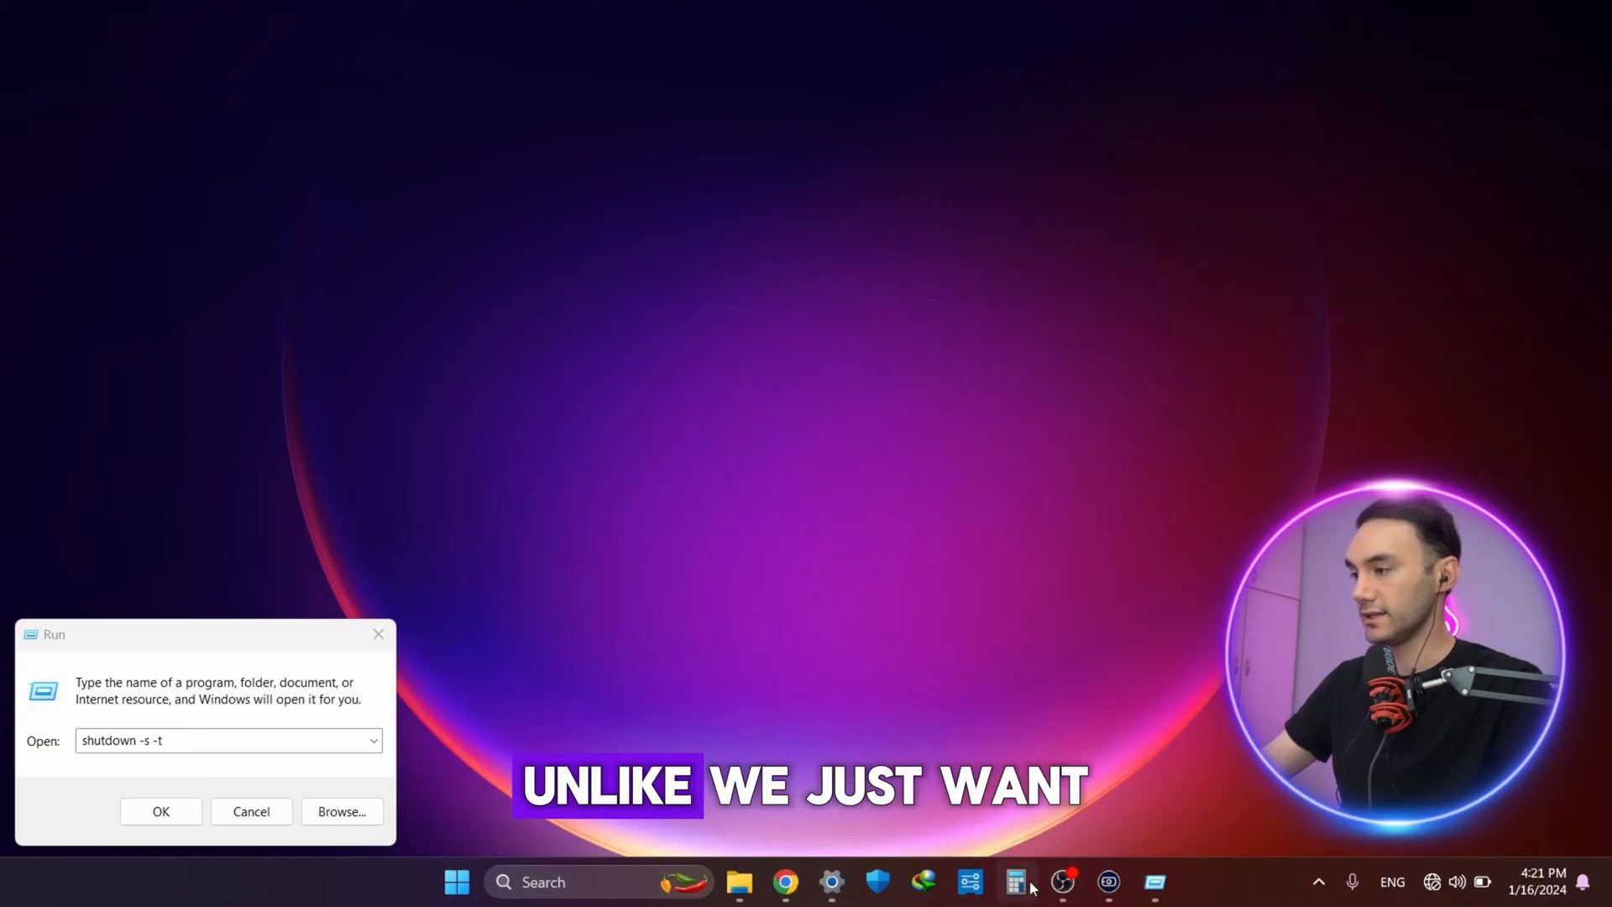
Step: Work out 150 × 60 = 9,000 seconds in Calculator, then return to the Run field
{"action": "left_click", "coordinate": [1016, 882]}
{"action": "type", "text": "150 × 60"}
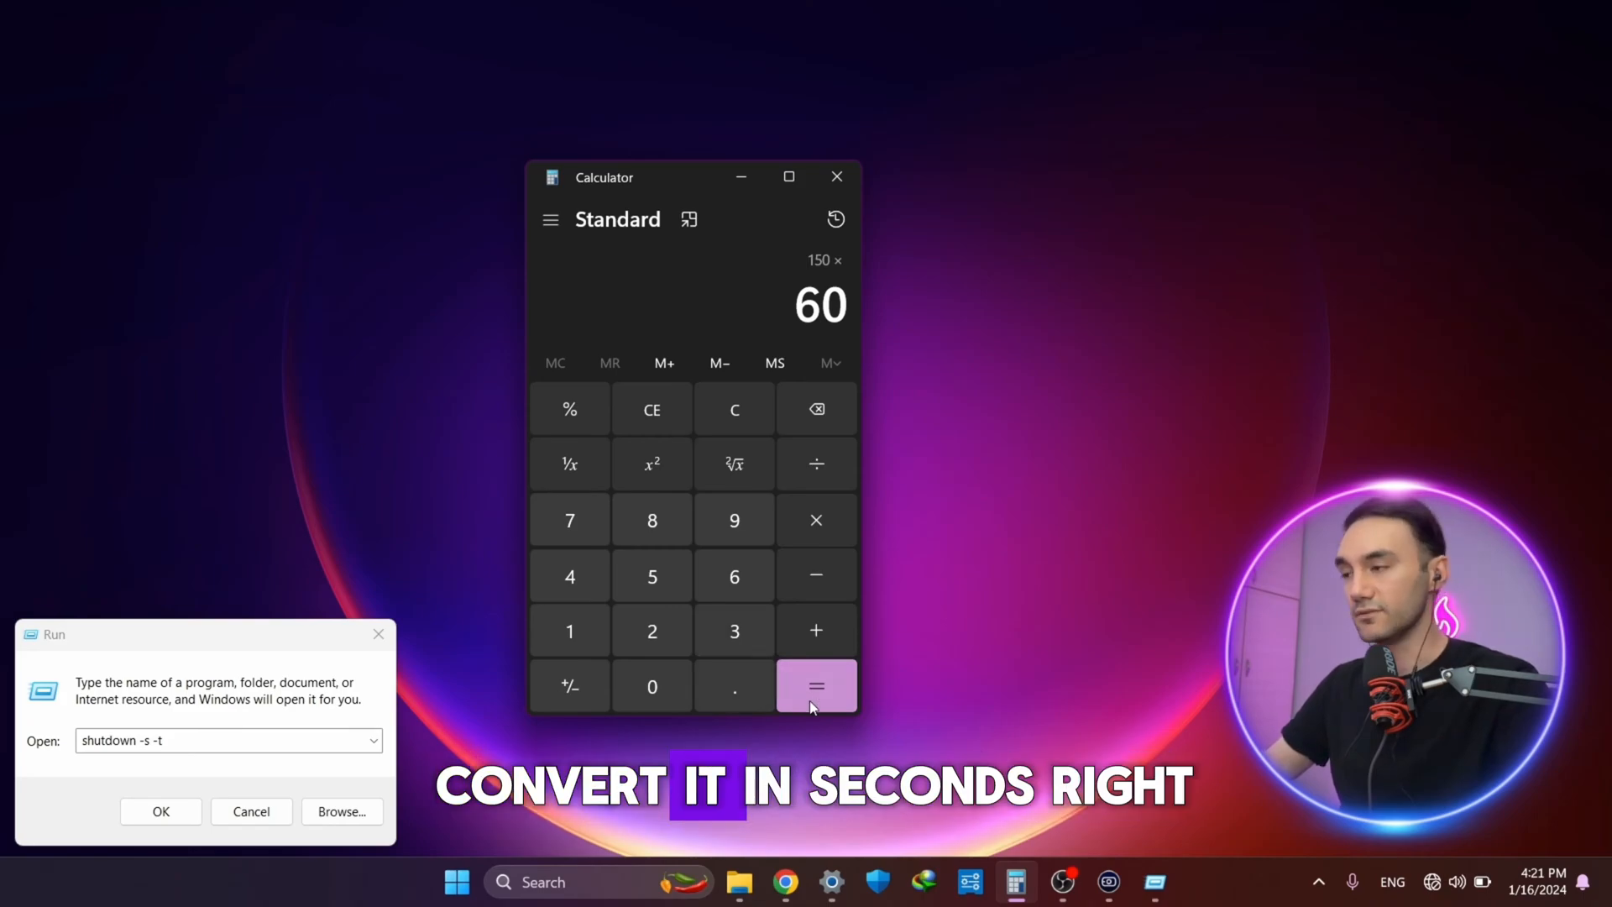
{"action": "left_click", "coordinate": [816, 685]}
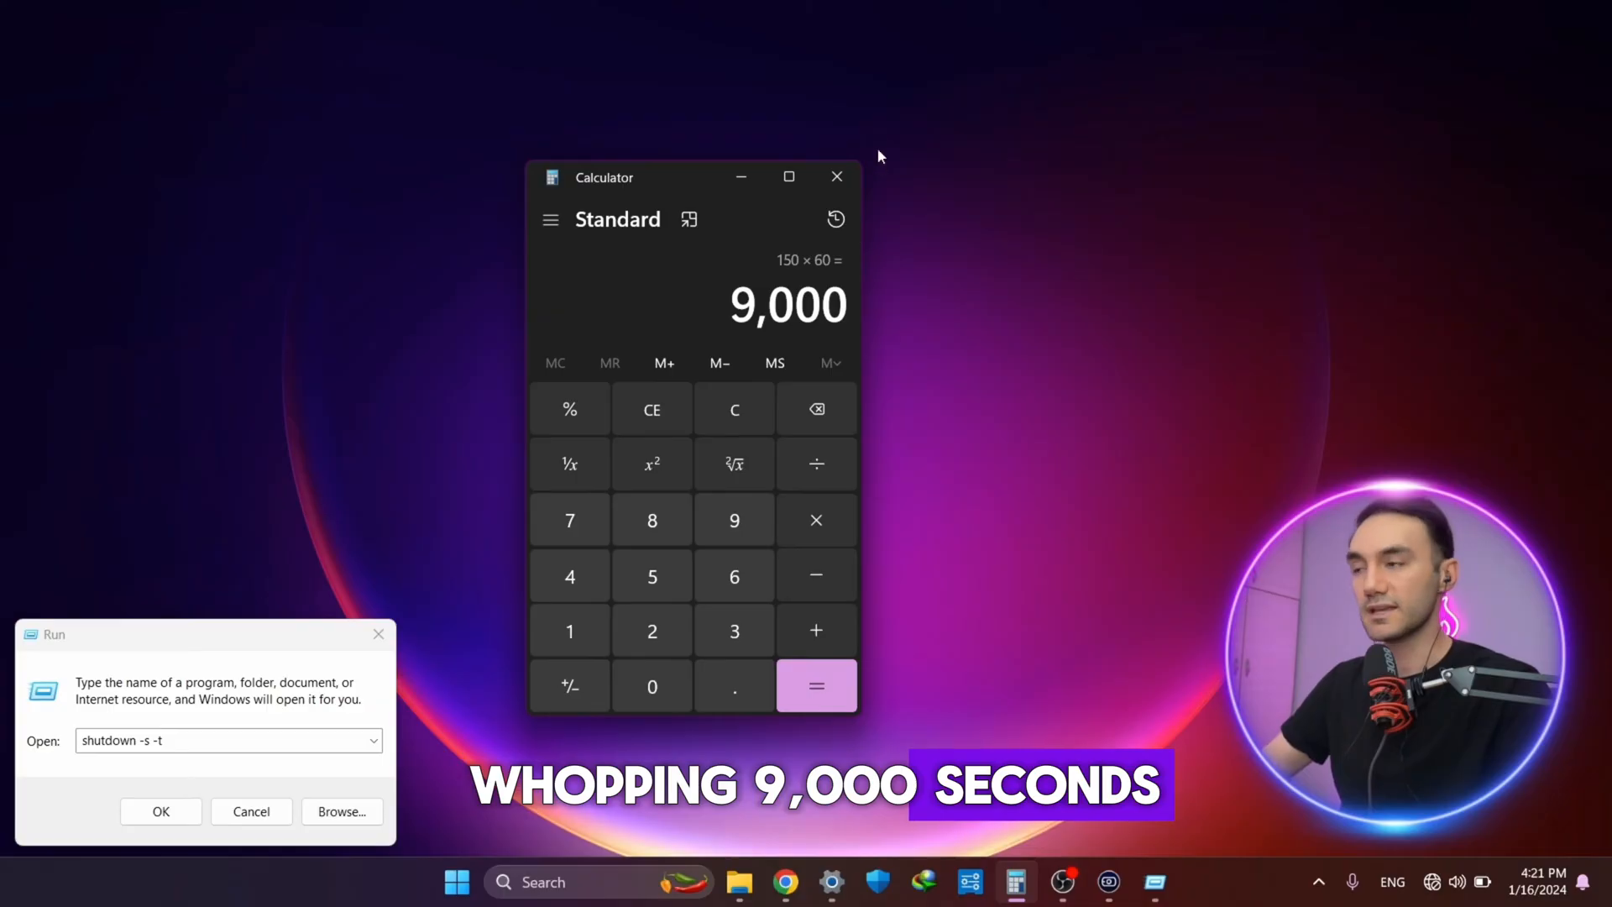
{"action": "left_click", "coordinate": [223, 741]}
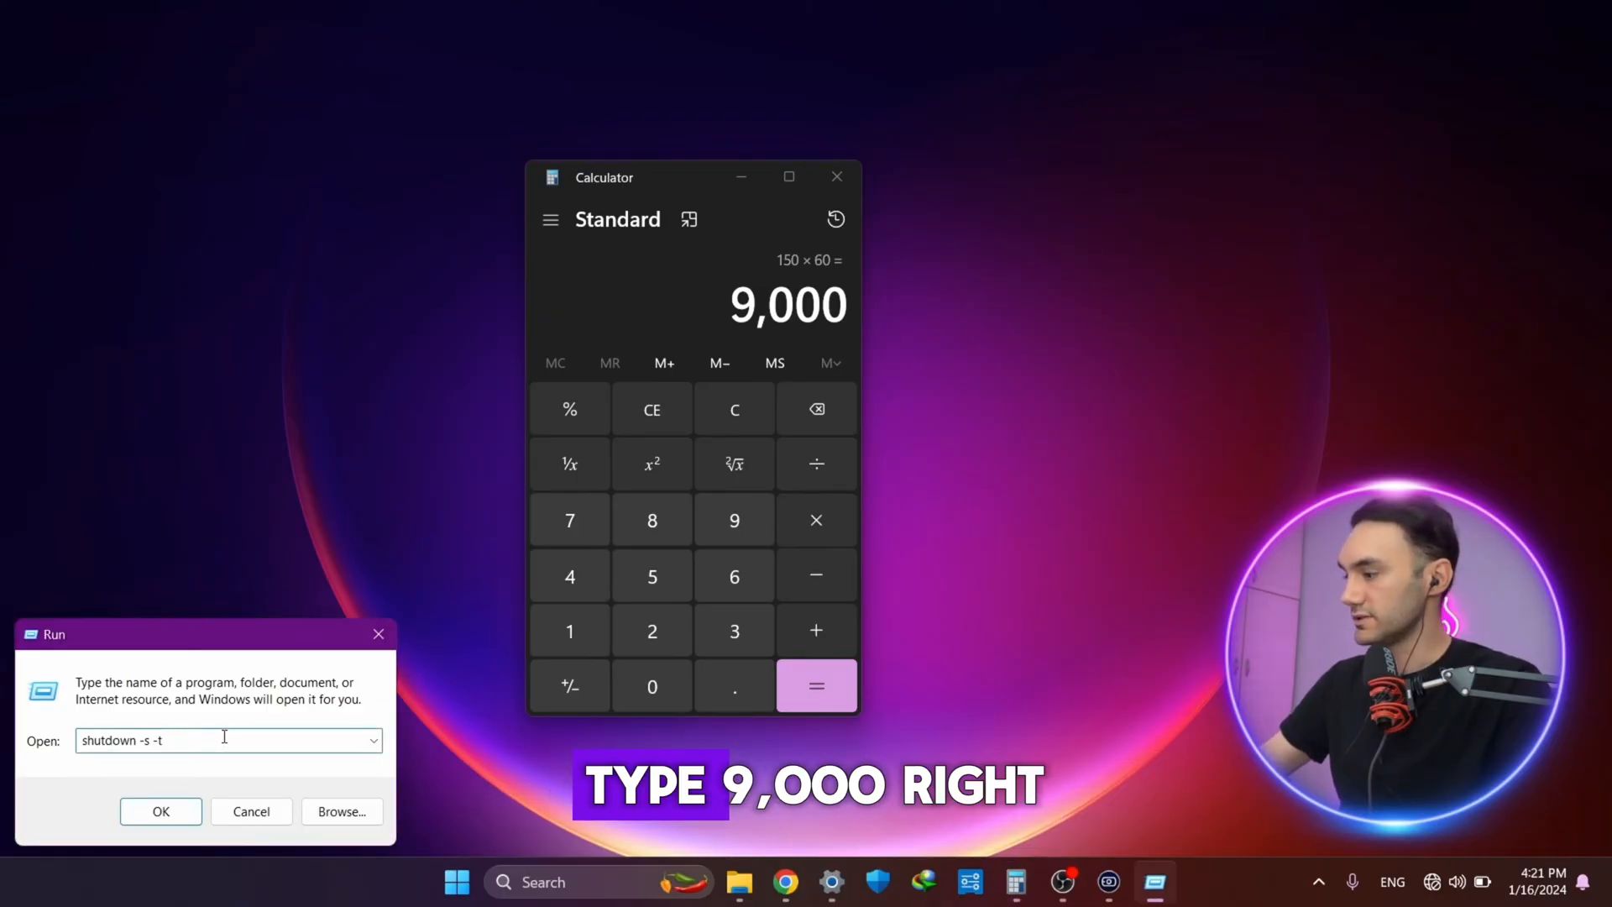
Step: Run shutdown -s -t 9000 and dismiss the scheduled sign-out warning
{"action": "type", "text": "9000"}
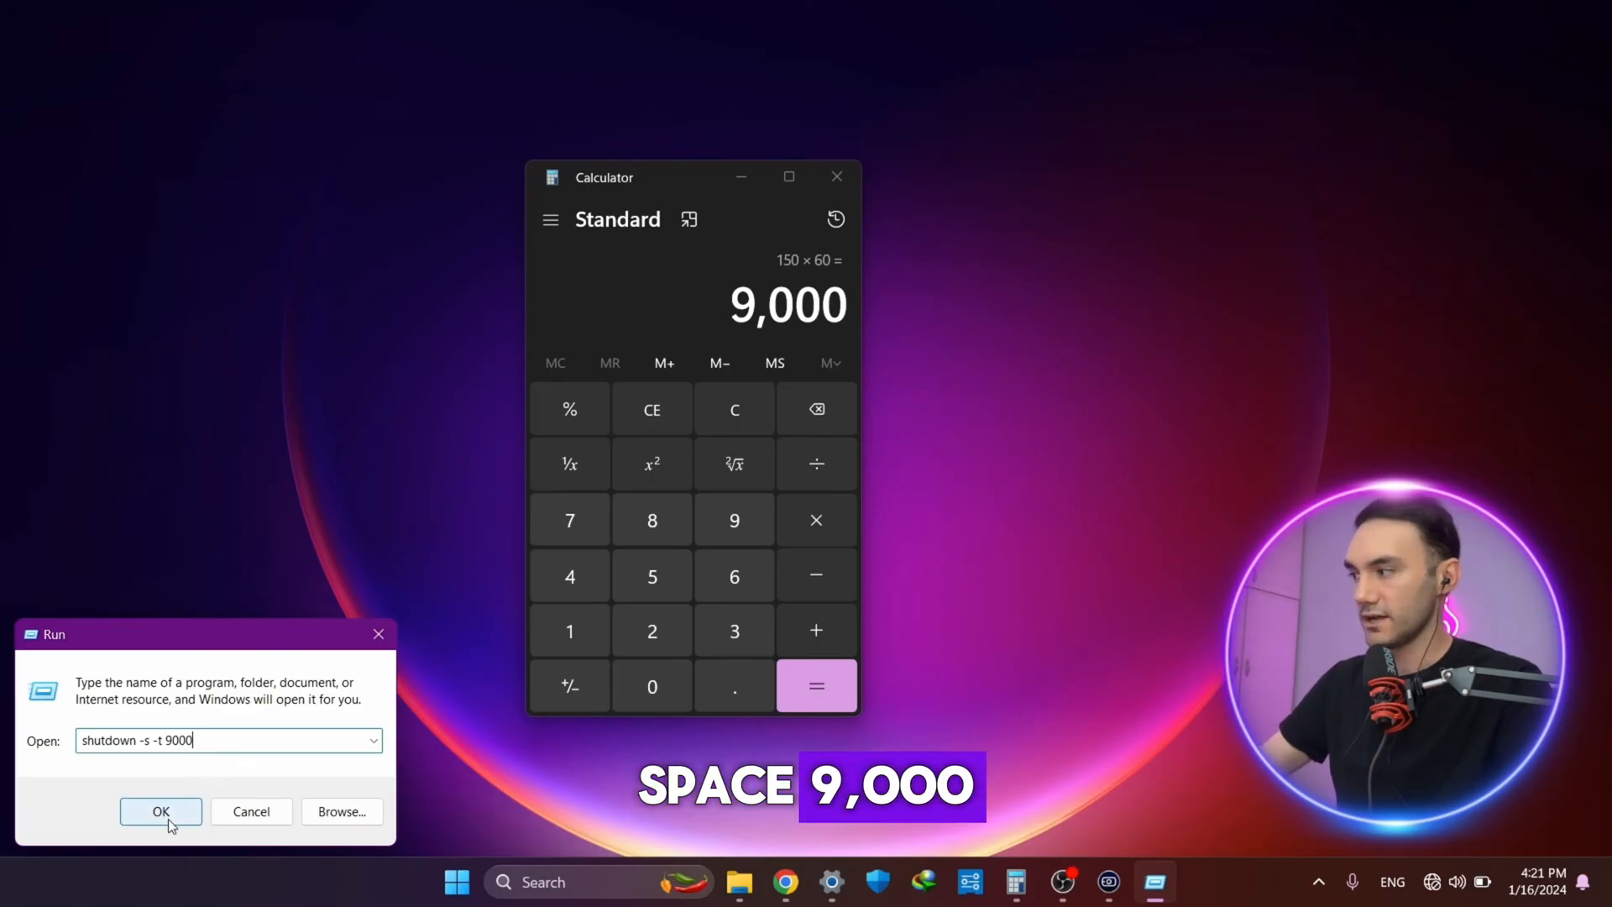
{"action": "left_click", "coordinate": [162, 811]}
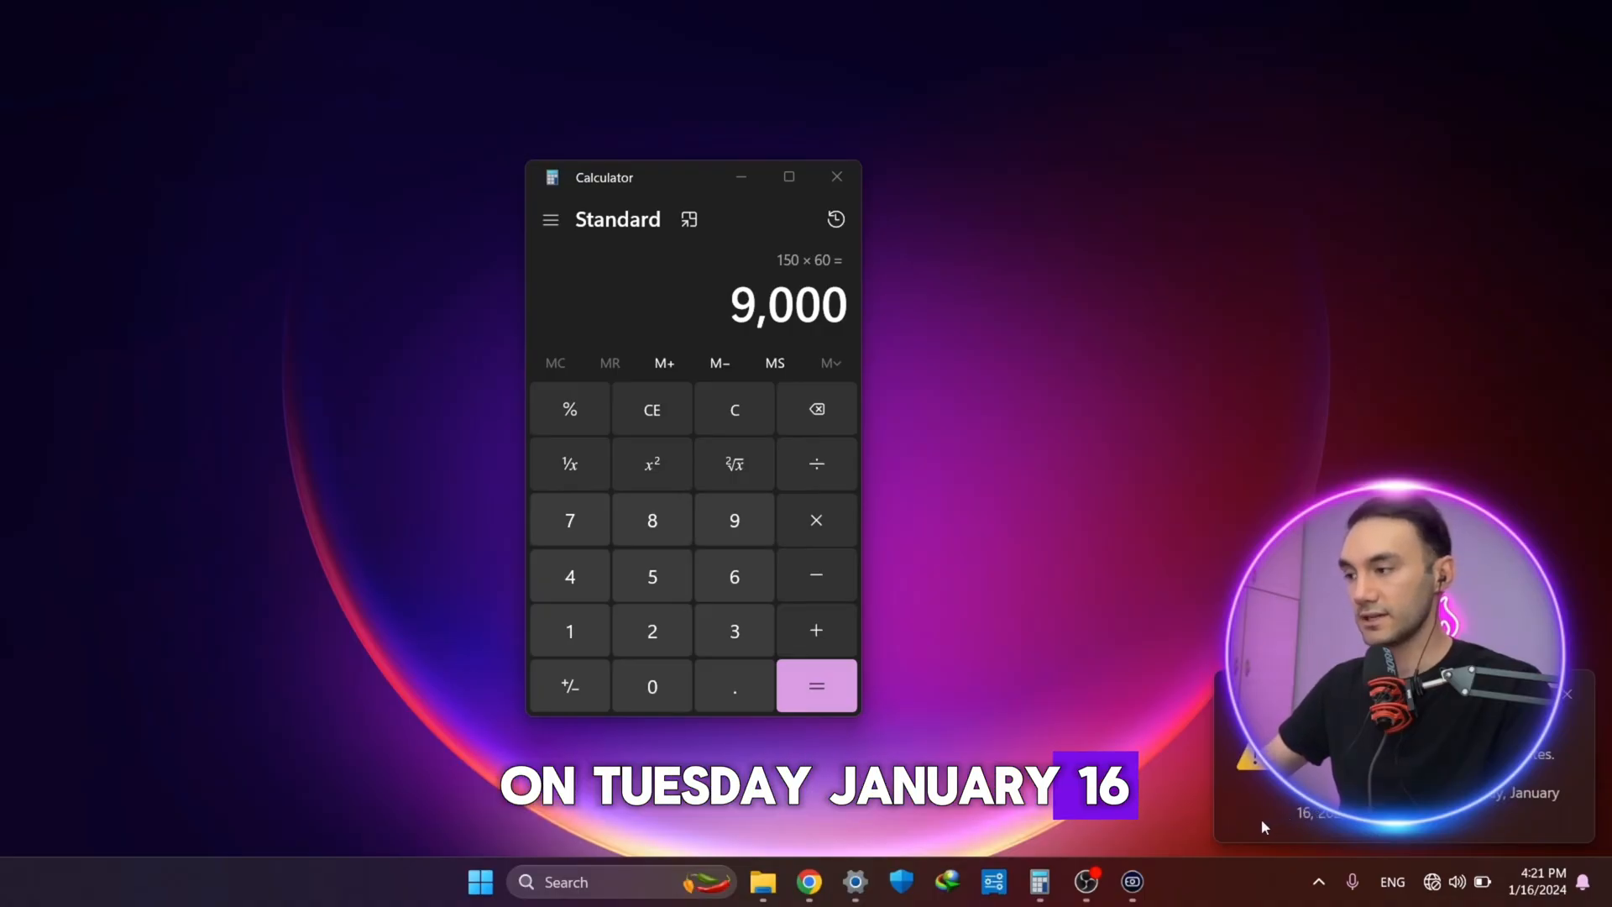
{"action": "left_click", "coordinate": [837, 176]}
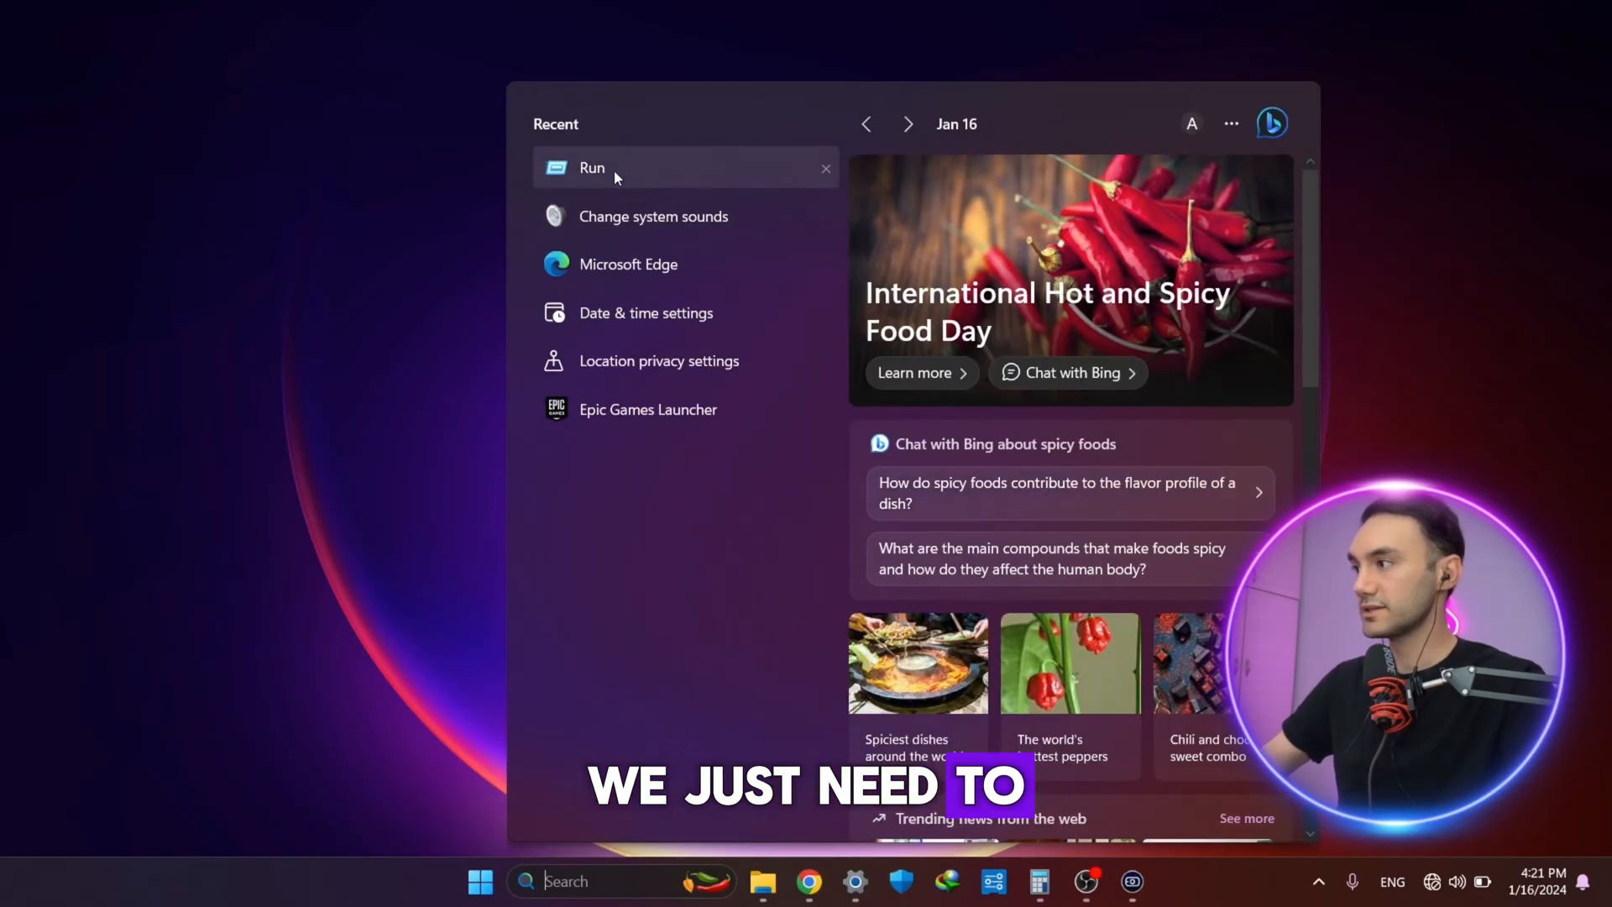
Step: Run shutdown -a to cancel the scheduled shutdown
{"action": "left_click", "coordinate": [593, 168]}
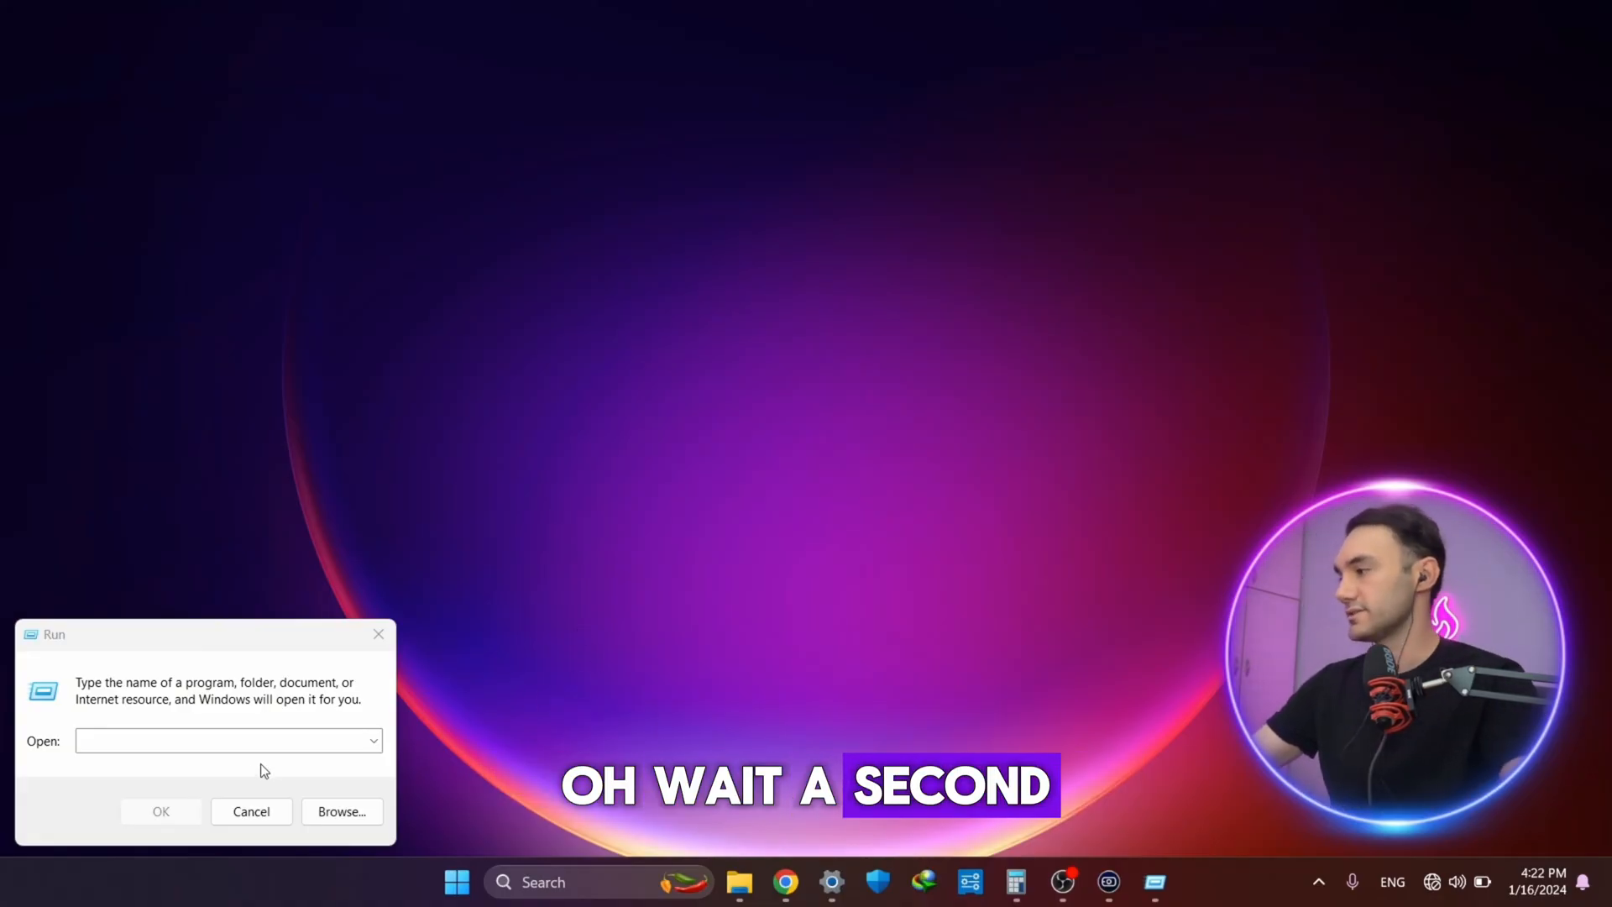
{"action": "type", "text": "shutdown -a"}
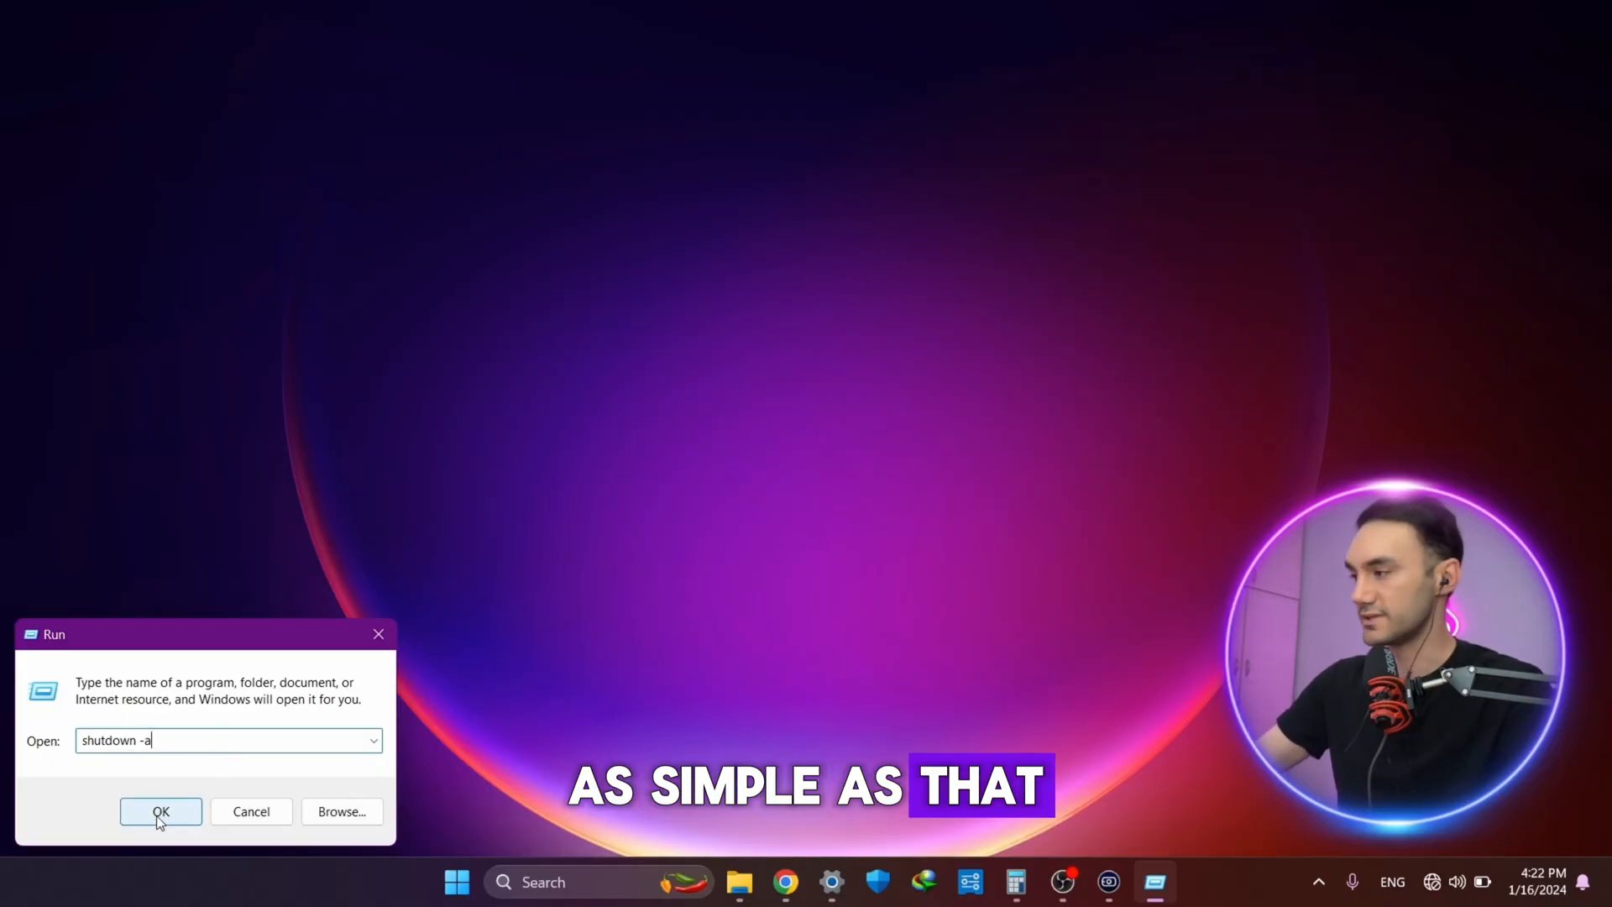
{"action": "left_click", "coordinate": [161, 811]}
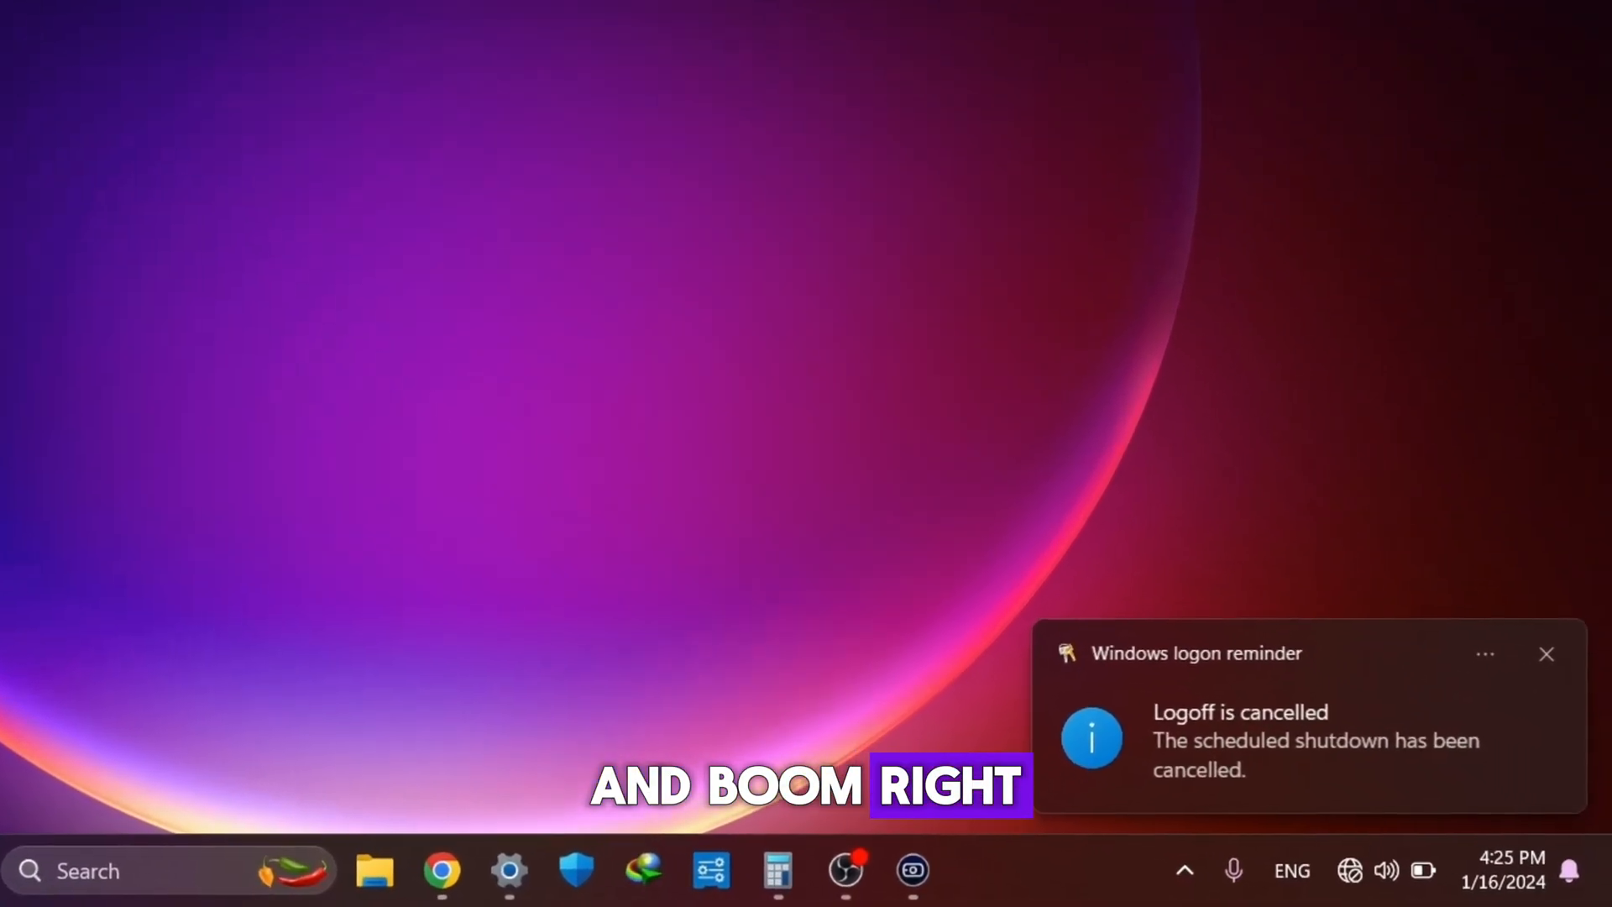